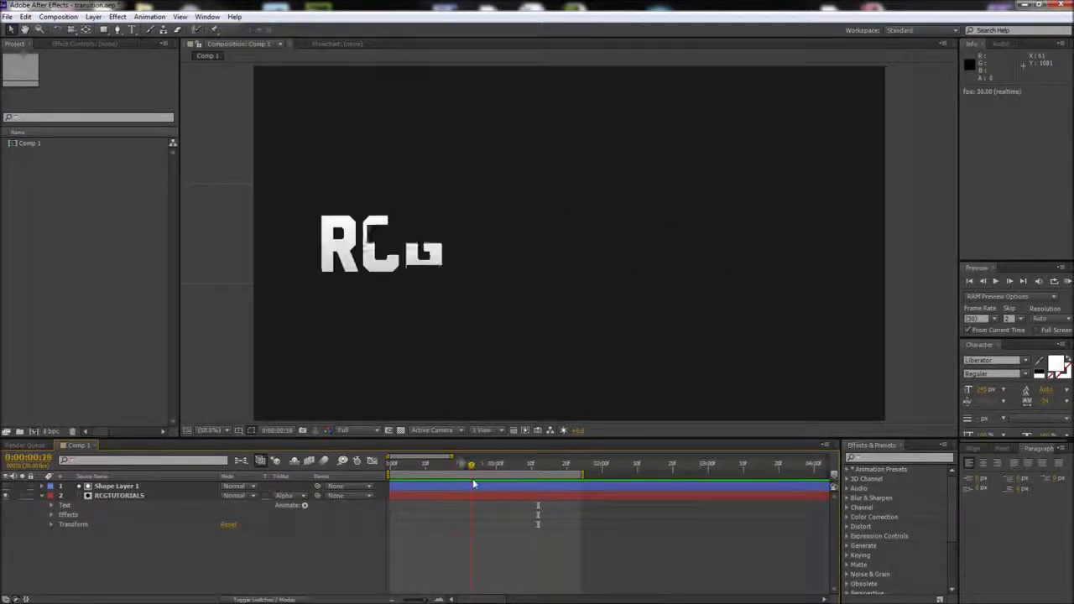
Create Comp 2 as a new 1920×1080, 30 fps composition
left_click(58, 16)
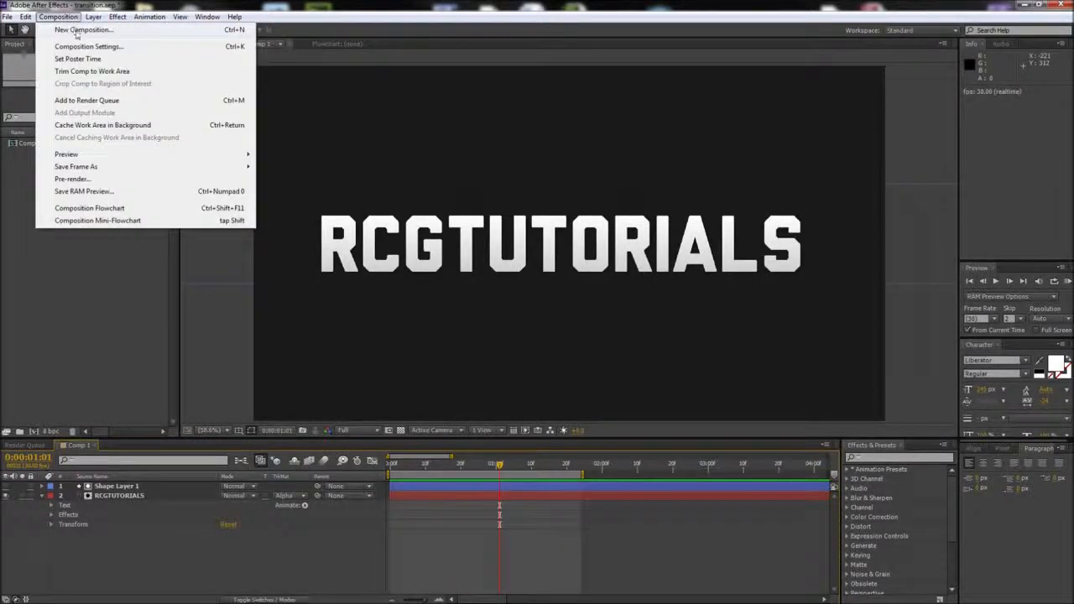
left_click(83, 30)
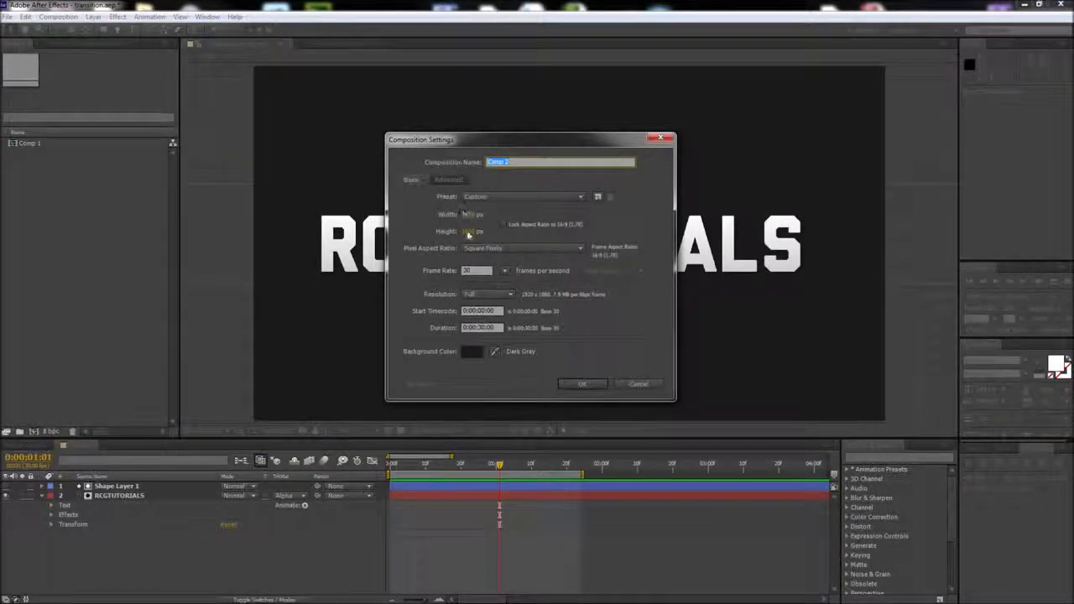
left_click(583, 384)
type("RCGTUTORIA")
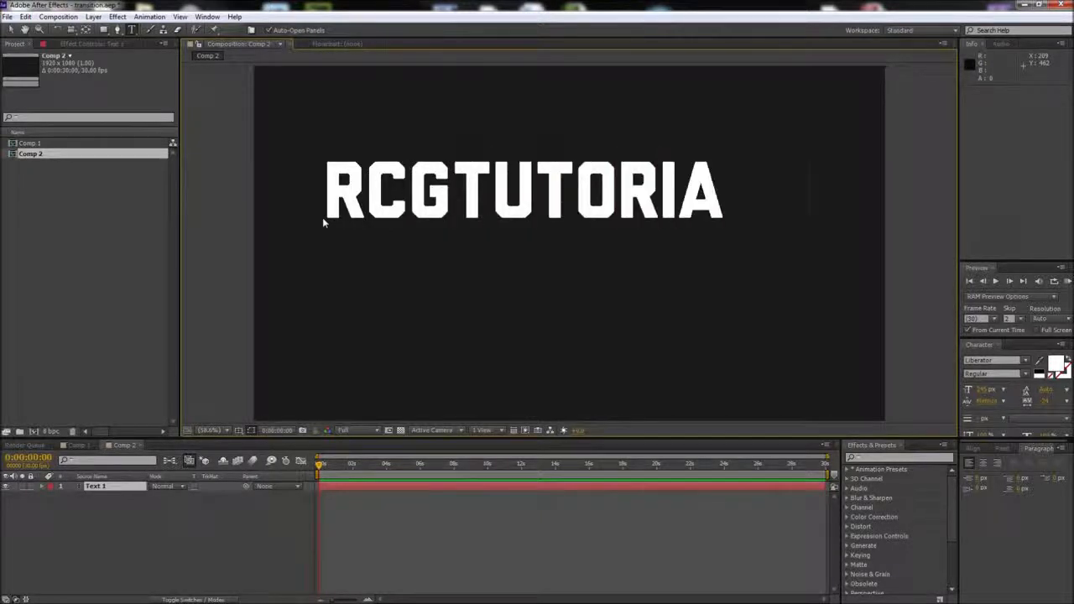
Finish typing RCGTUTORIALS and move the text layer to the frame centre
type("LS")
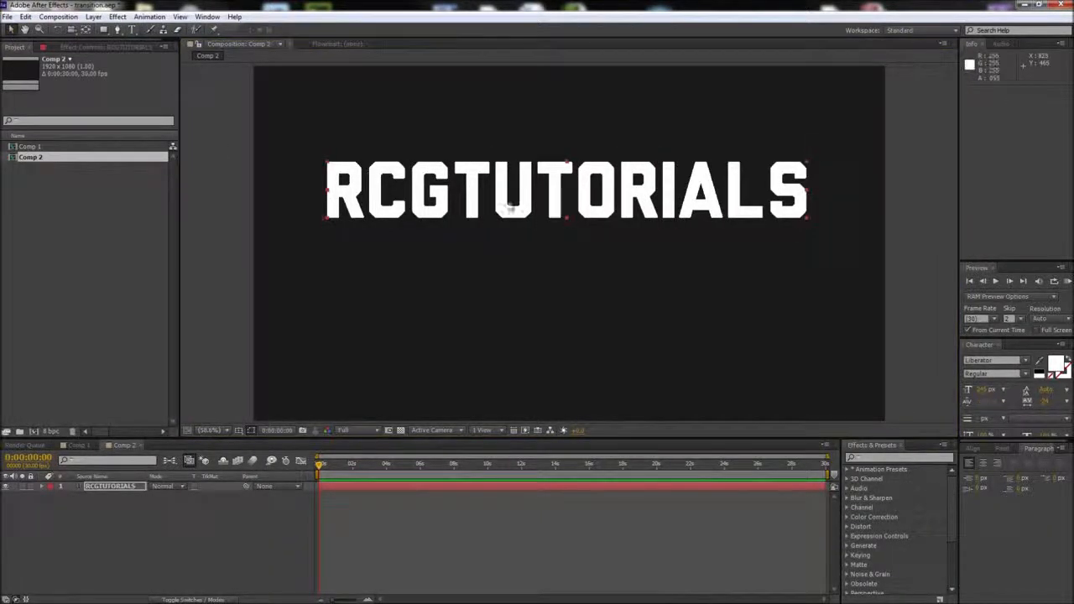
left_click_drag(567, 191, 567, 242)
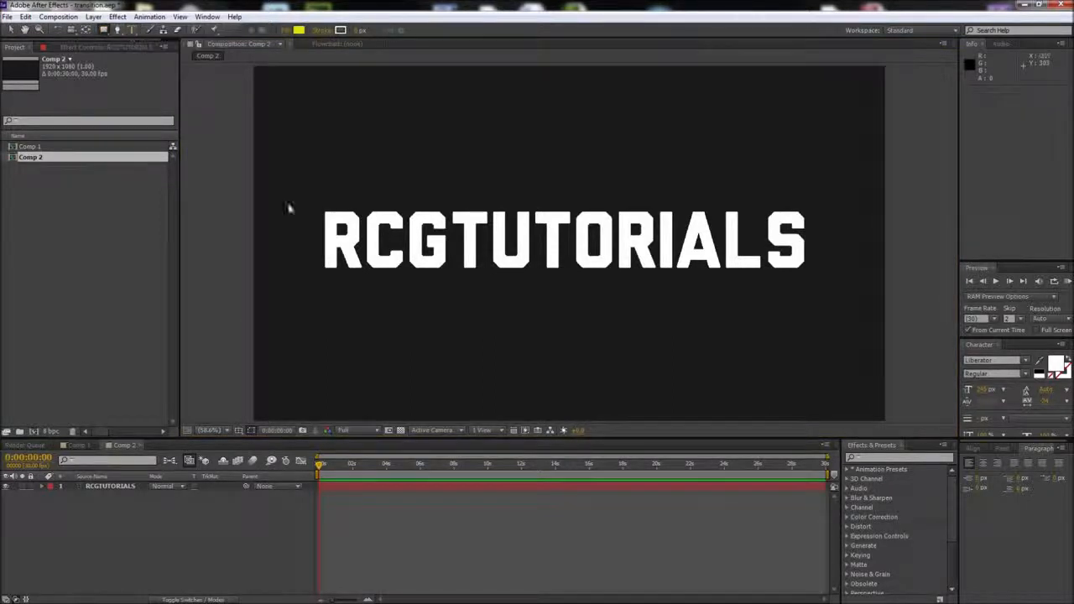
Draw yellow rectangle bars across the text width on Shape Layer 1, offsetting one down over the lettering
left_click_drag(313, 176, 387, 202)
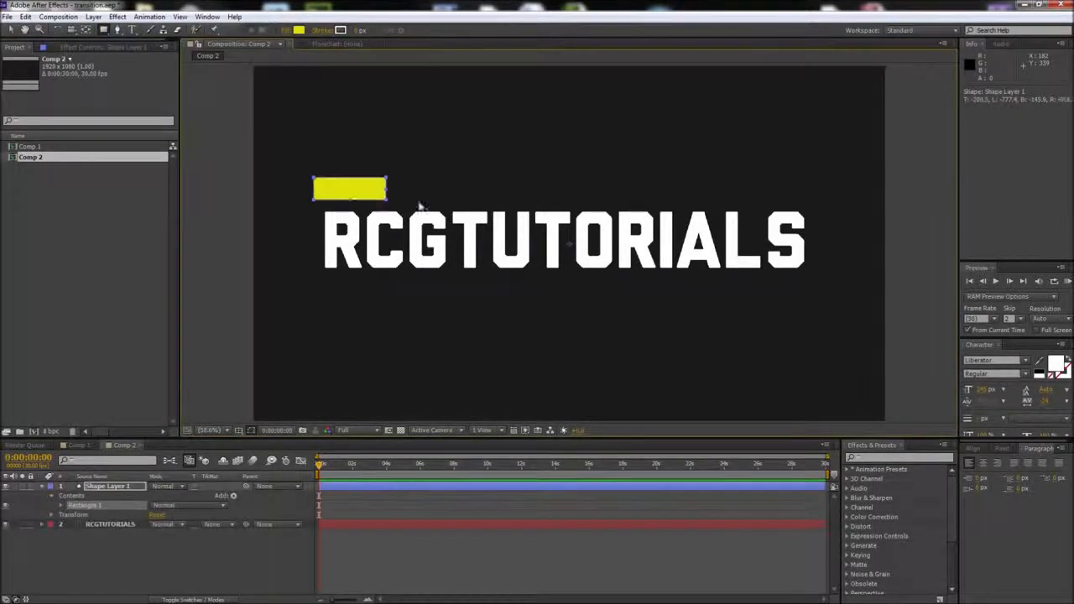
left_click_drag(386, 189, 835, 189)
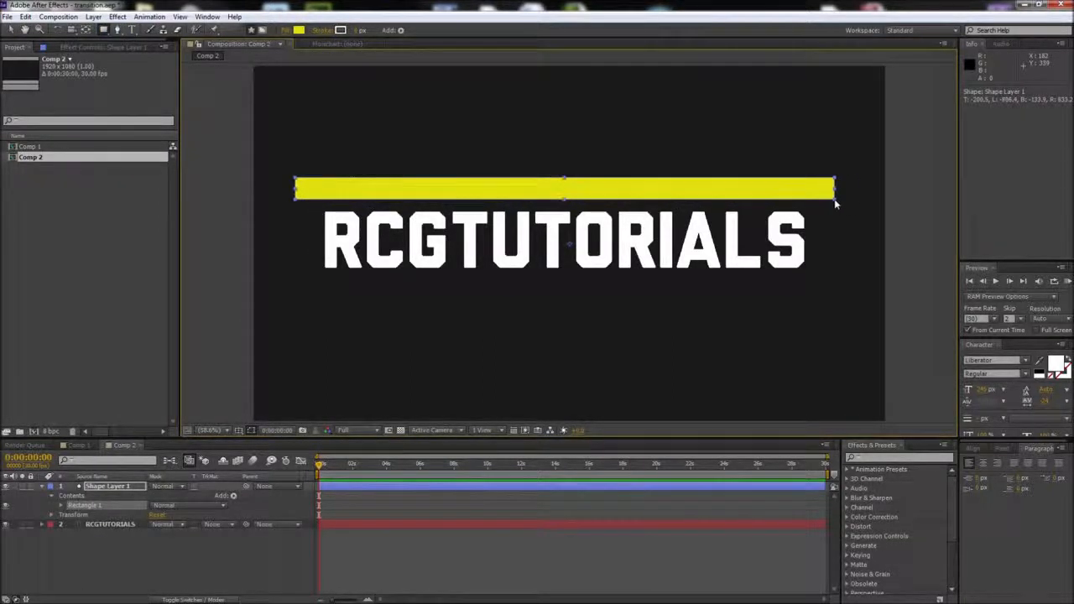
left_click_drag(835, 188, 843, 188)
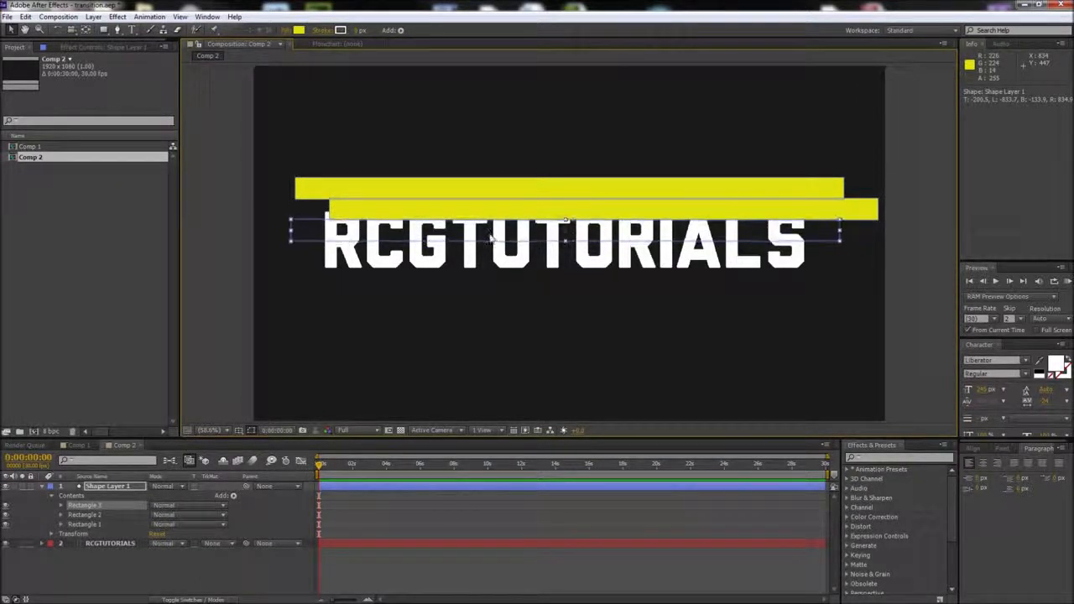
left_click_drag(566, 221, 566, 231)
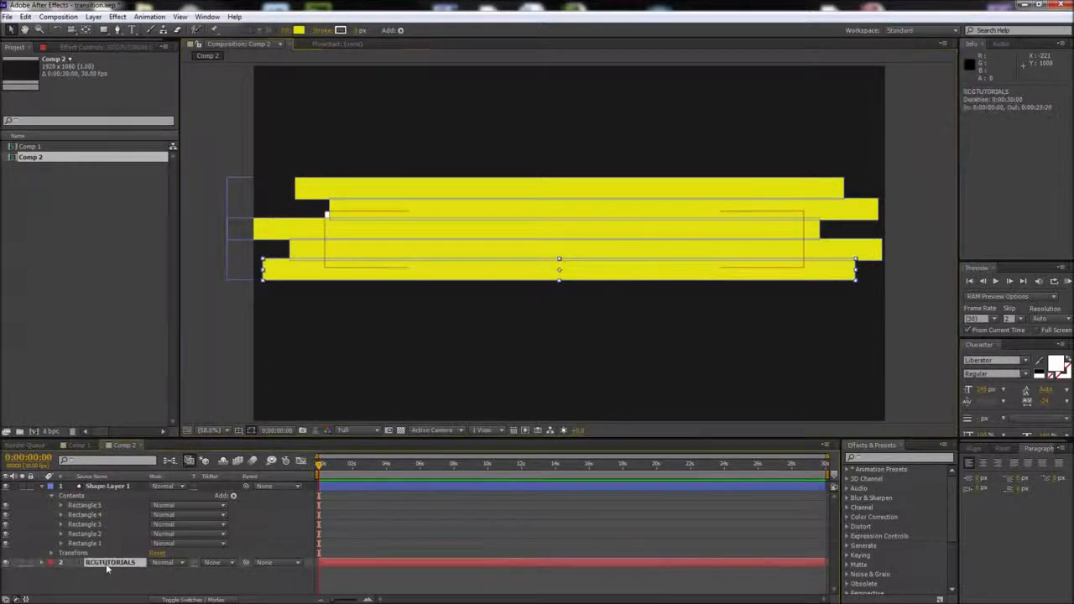
Set the RCGTUTORIALS layer's TrkMat to Alpha Matte "Shape Layer 1"
left_click(212, 563)
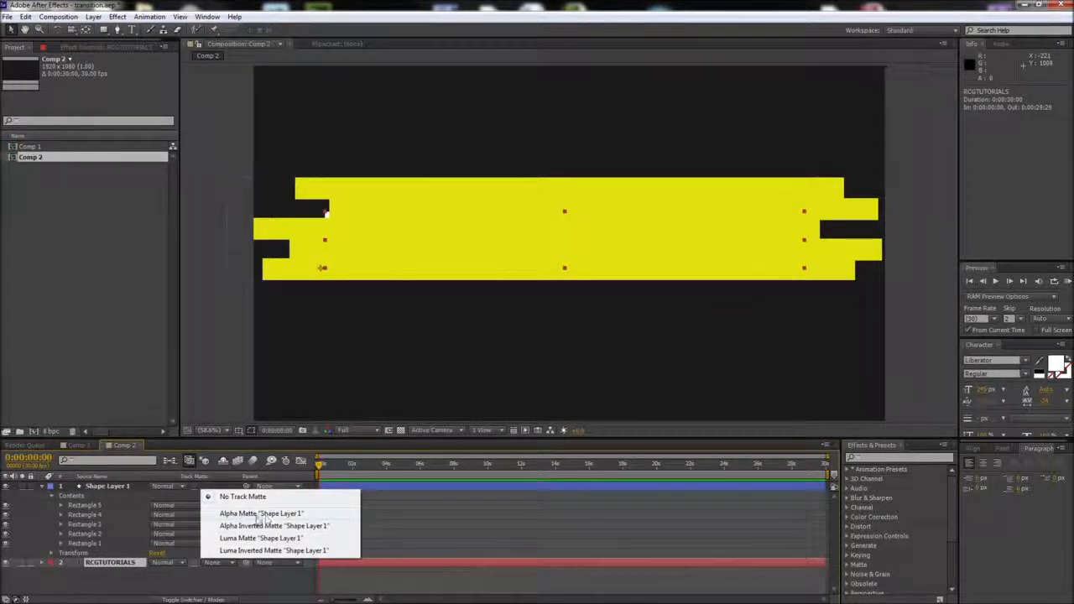
left_click(261, 513)
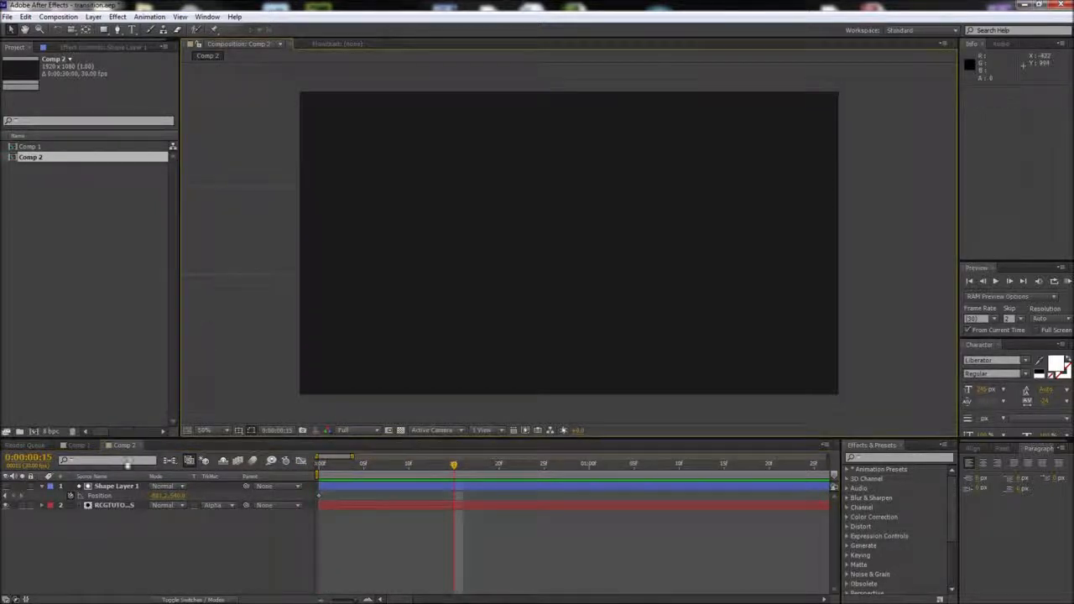
Add a Position keyframe at 15 frames on Shape Layer 1 to slide the bars
left_click(116, 486)
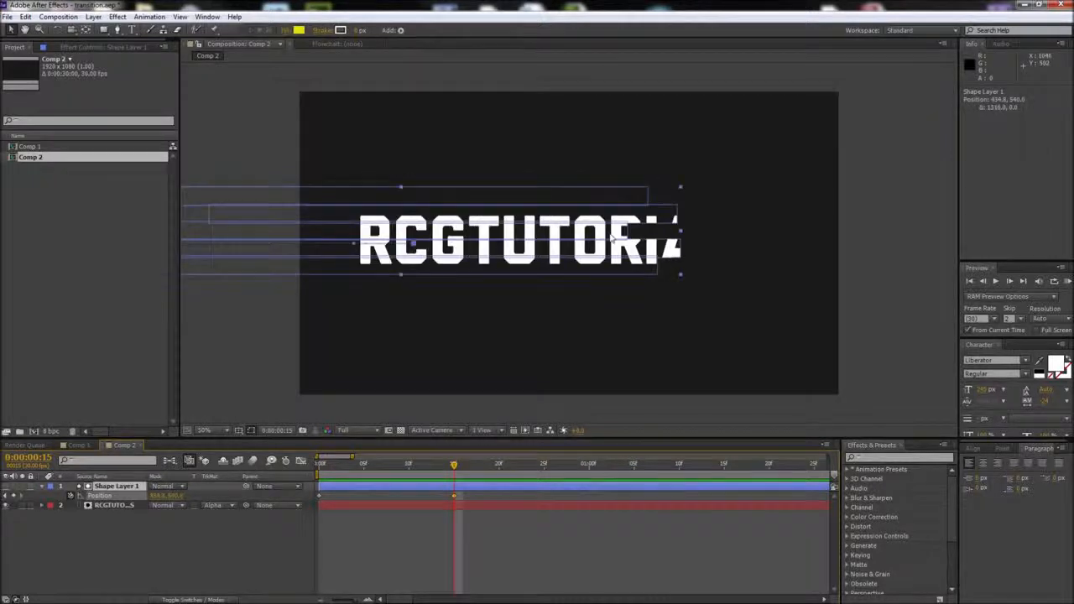